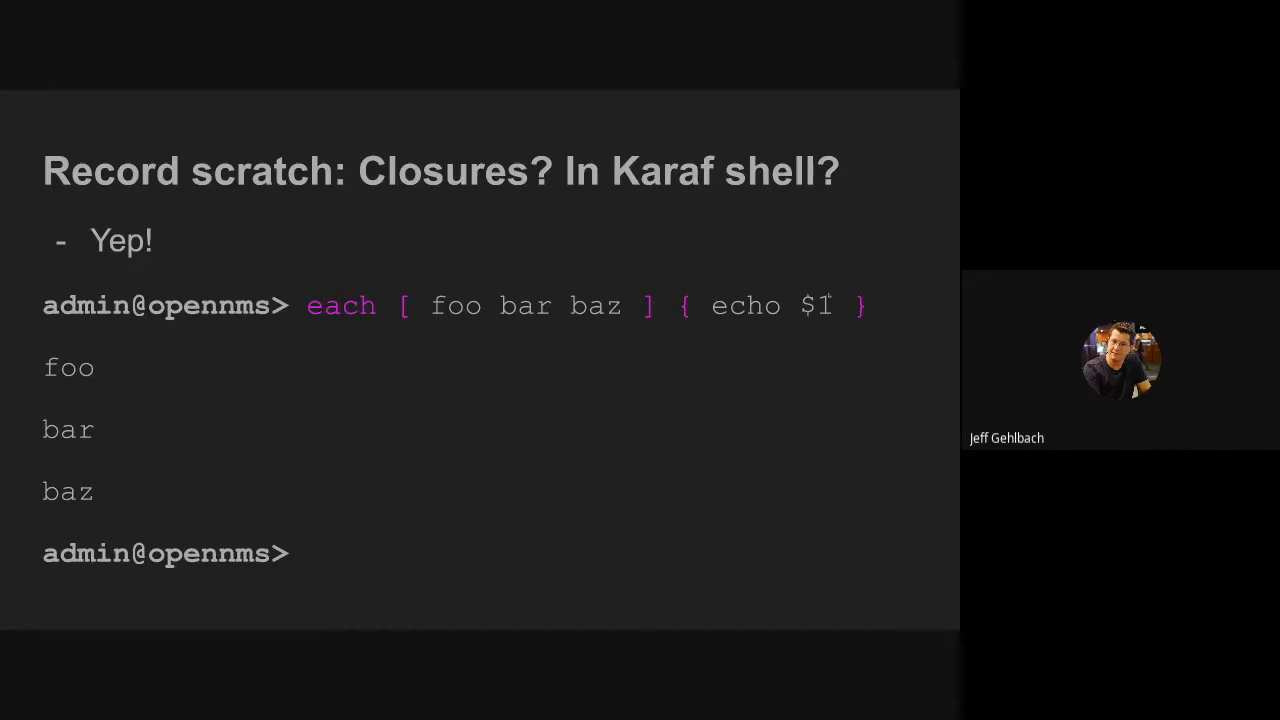
mouse_move(695, 365)
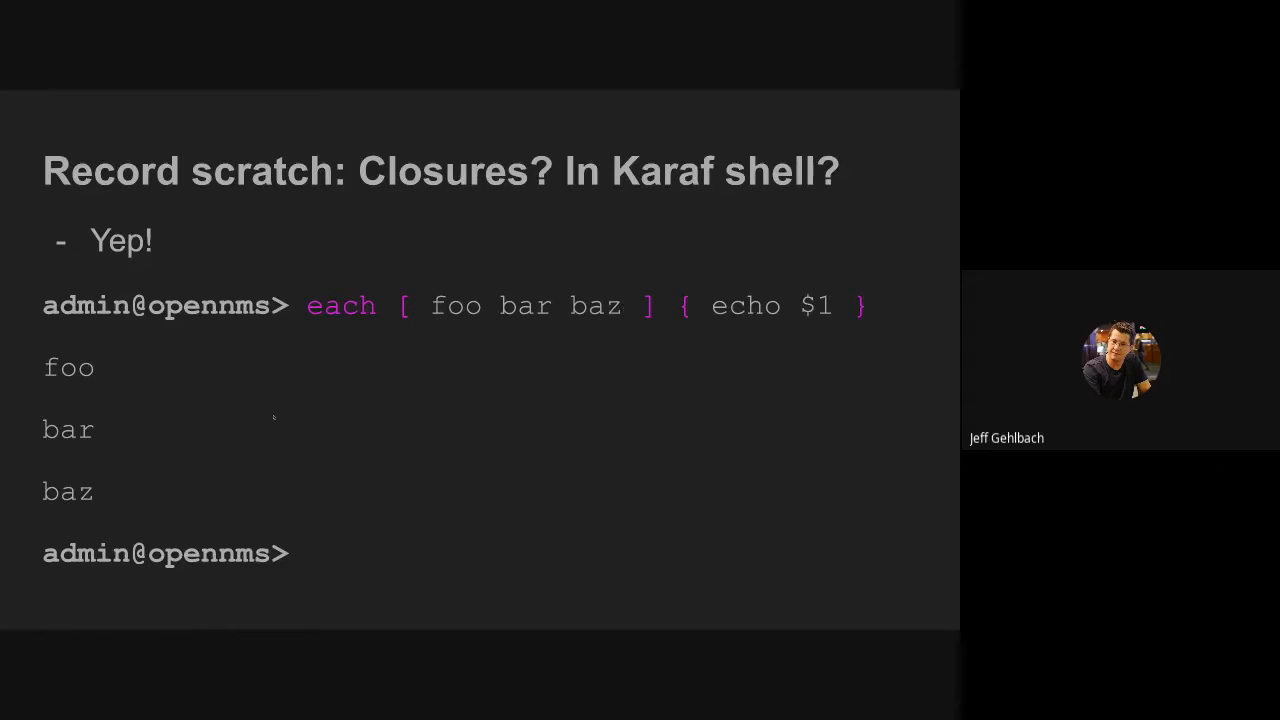
mouse_move(557, 270)
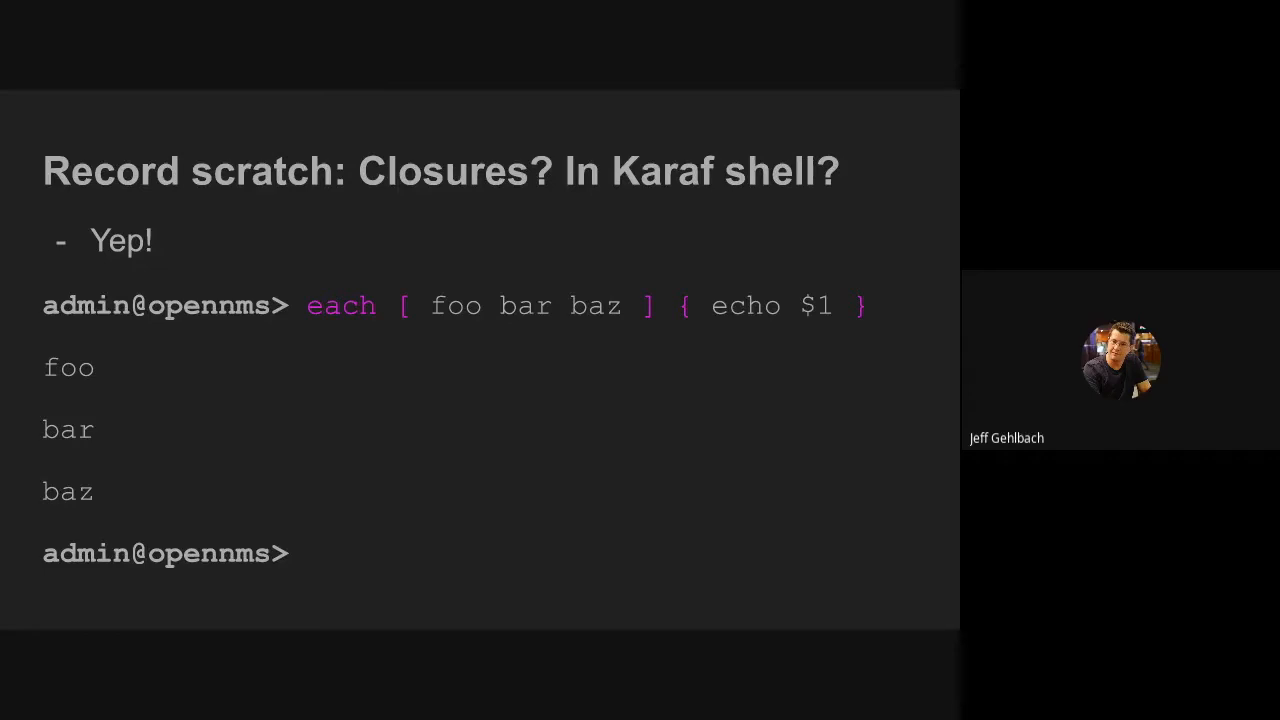
key(Right)
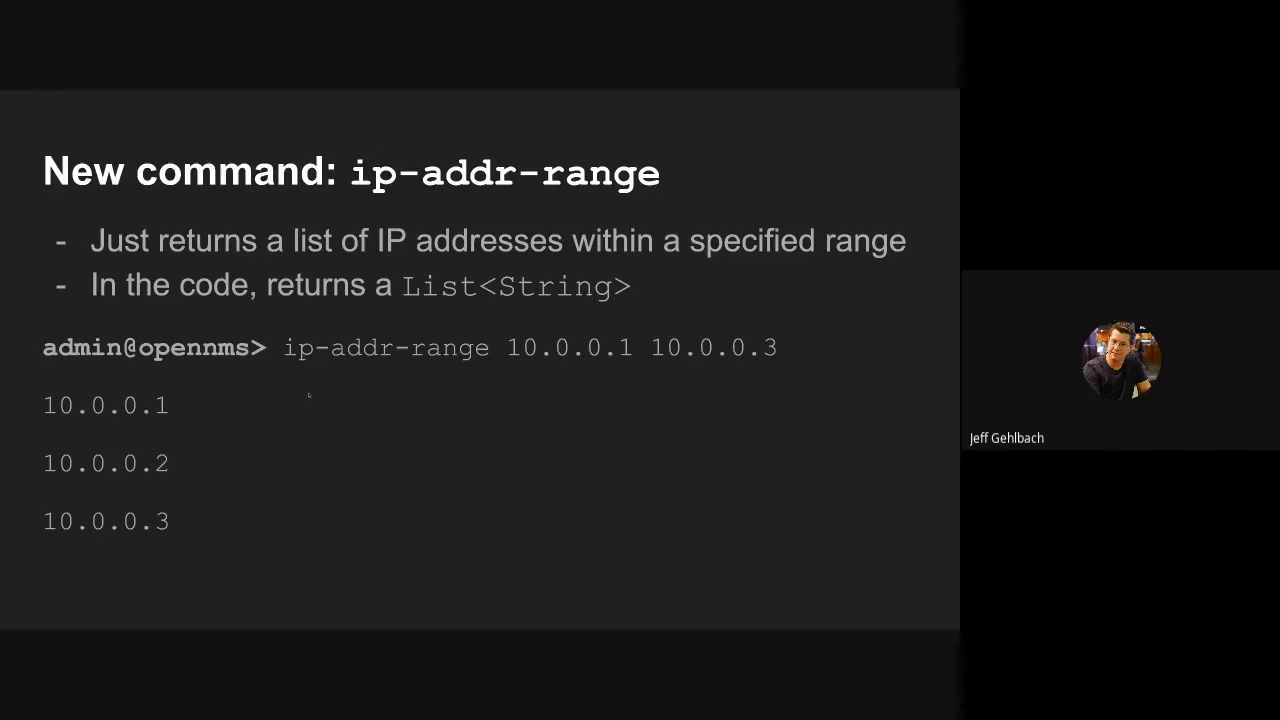
key(Right)
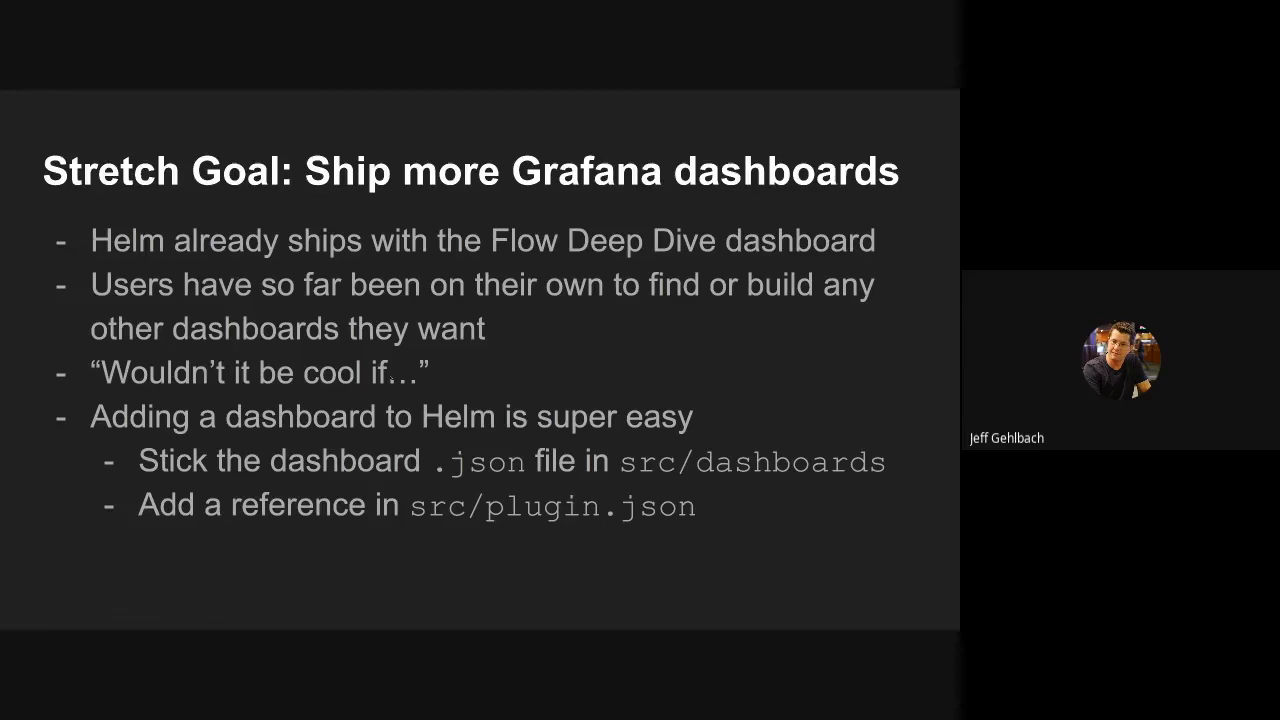
mouse_move(565, 398)
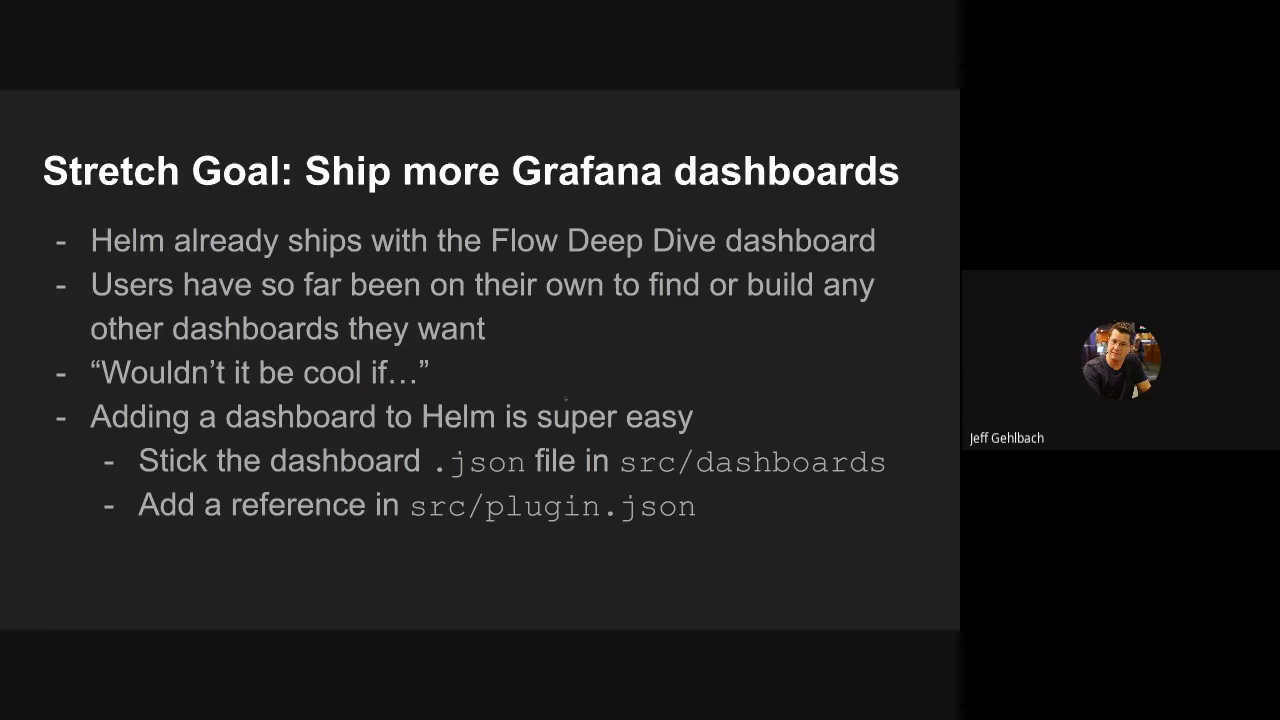